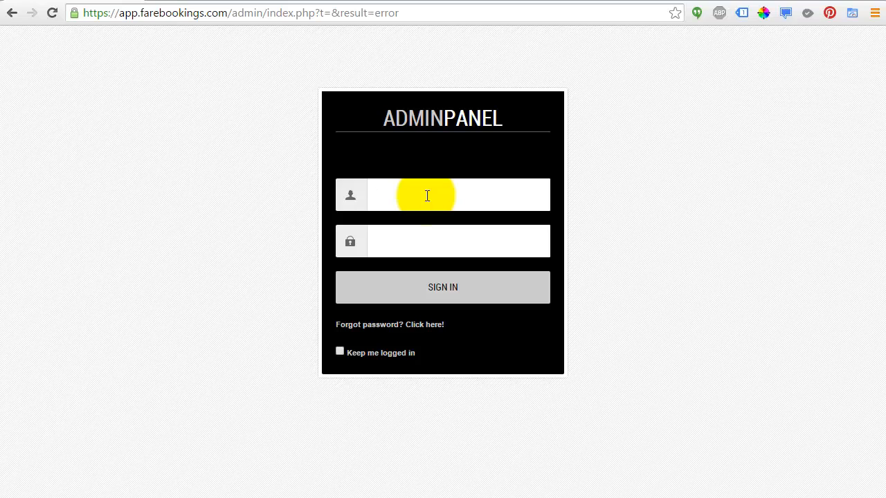
# Step: Sign in to the admin panel as u104 with its password
pyautogui.write('u104')
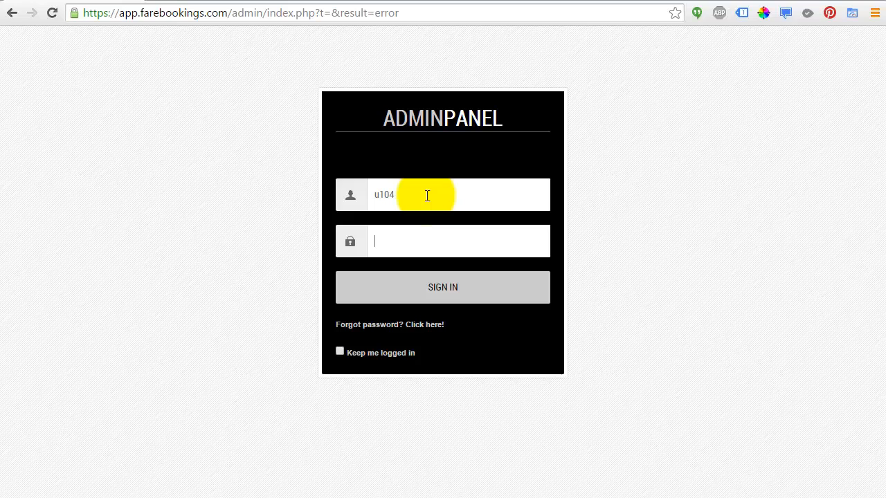
pyautogui.write('•••••')
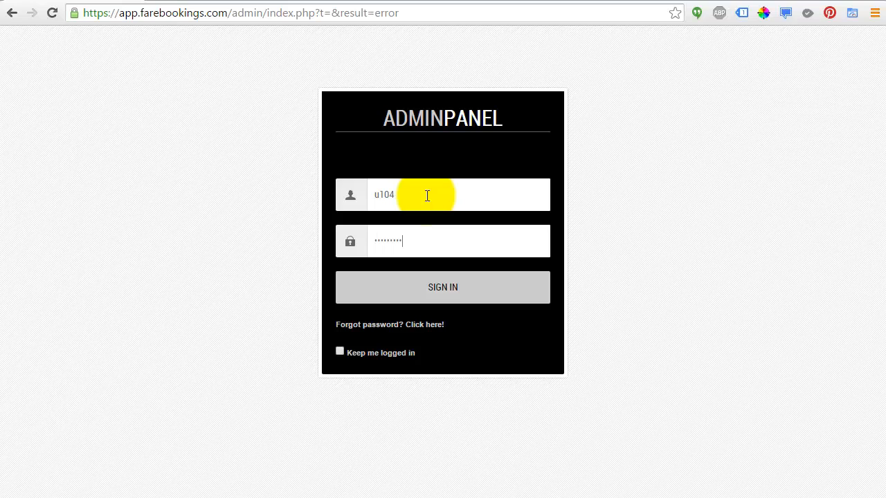
pyautogui.click(443, 287)
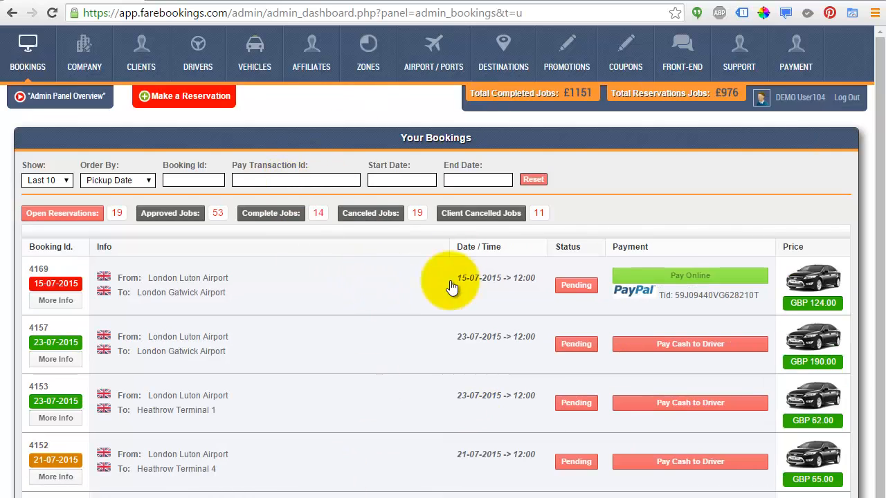
pyautogui.moveTo(433, 54)
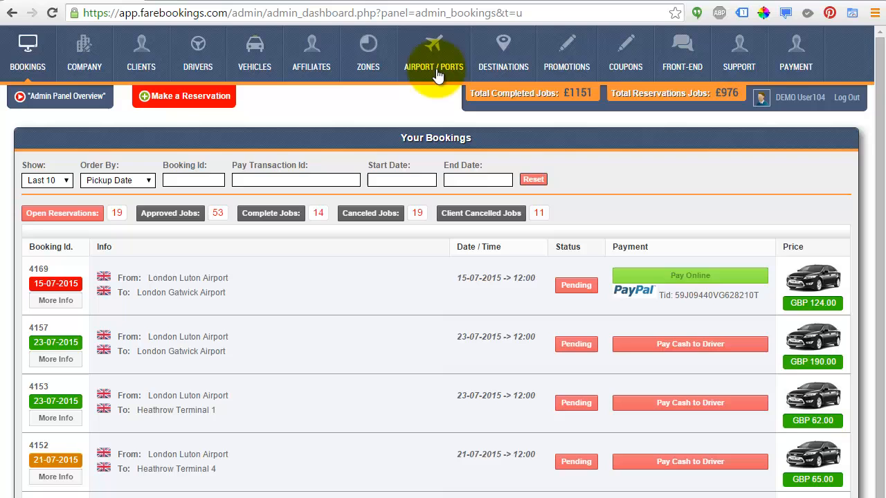
# Step: Go to the AIRPORT / PORTS page listing Luton, Gatwick and Stansted with zero fees
pyautogui.click(432, 54)
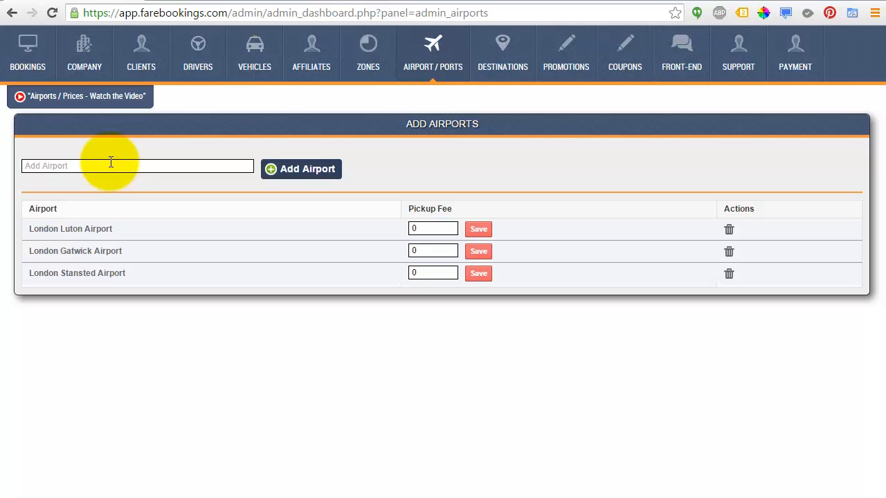
# Step: Search 'lo' and add London City Airport (LCY) as a new airport
pyautogui.write('london')
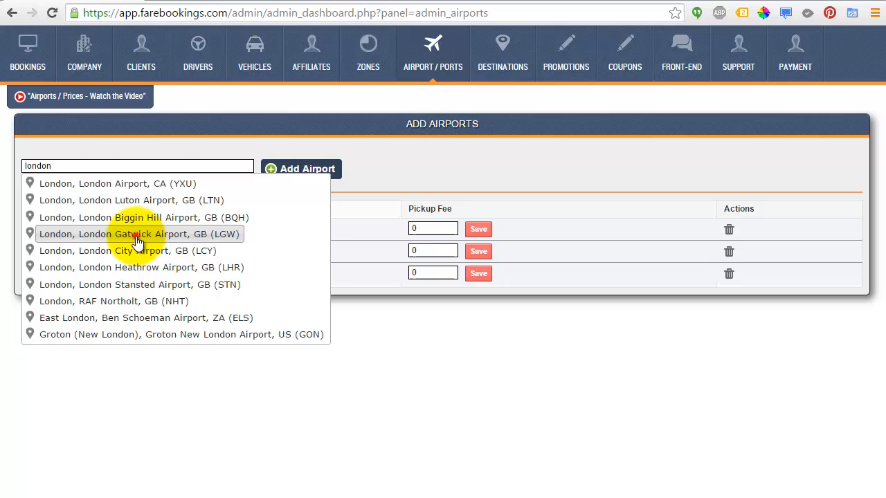
pyautogui.click(139, 234)
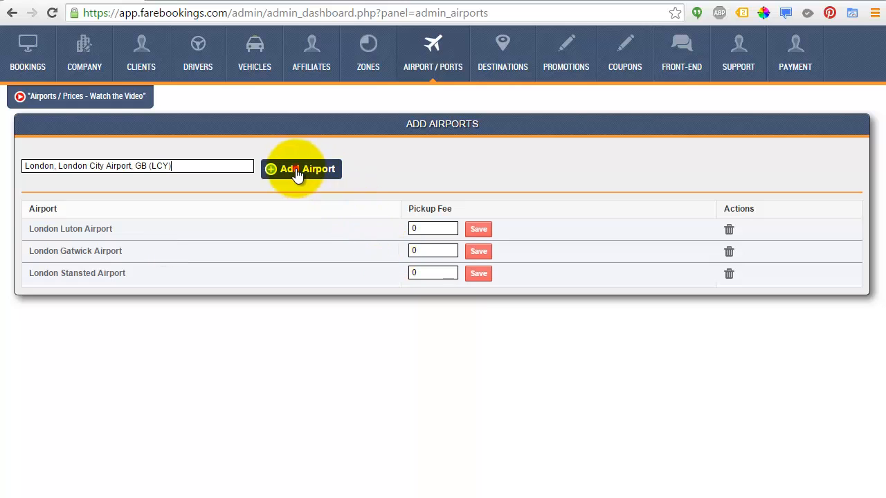
pyautogui.click(301, 169)
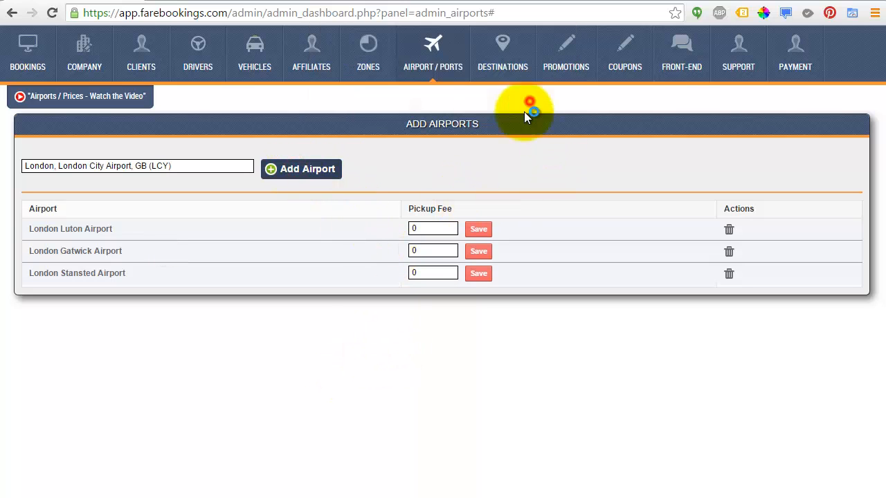
pyautogui.click(300, 169)
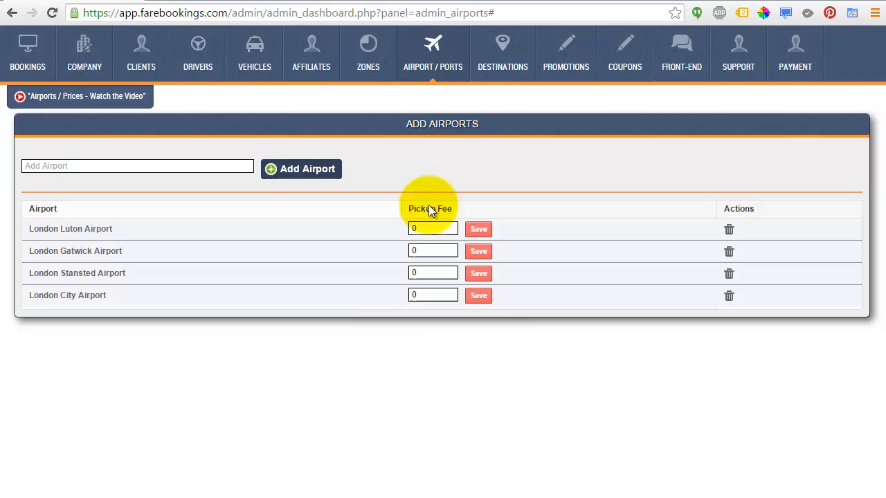
# Step: Edit London City Airport's pickup fee, entering 10
pyautogui.click(433, 295)
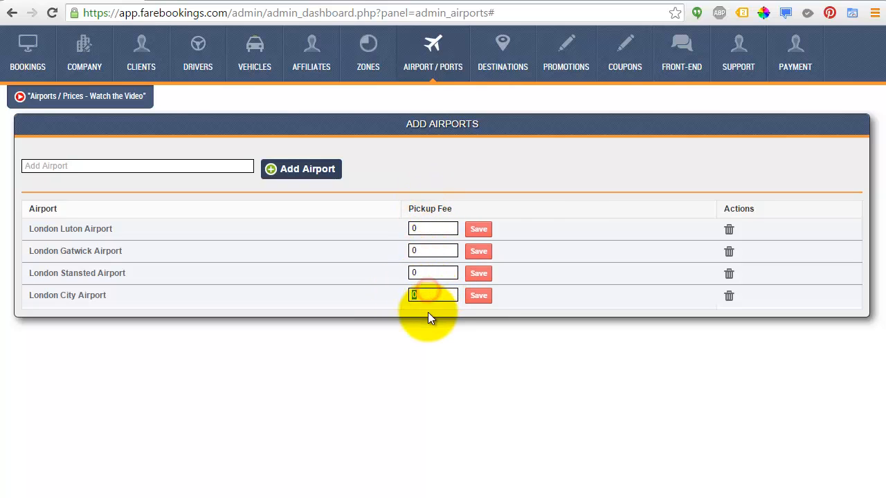
pyautogui.write('10')
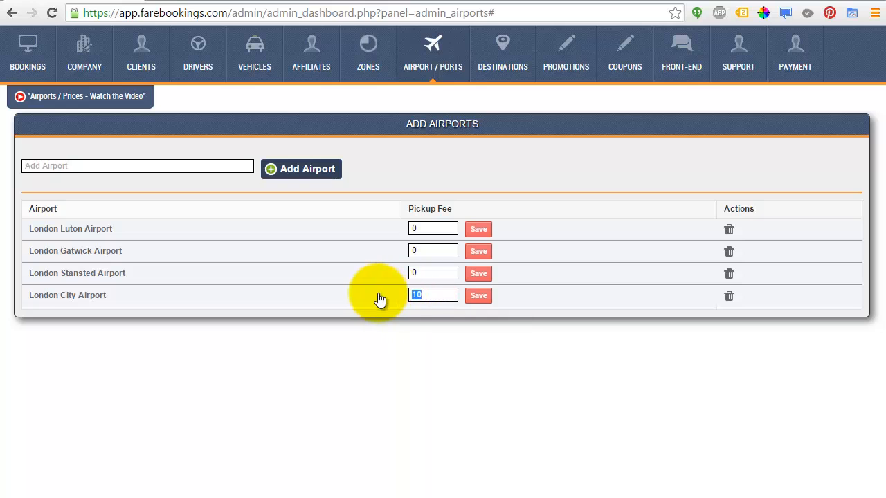
pyautogui.click(478, 296)
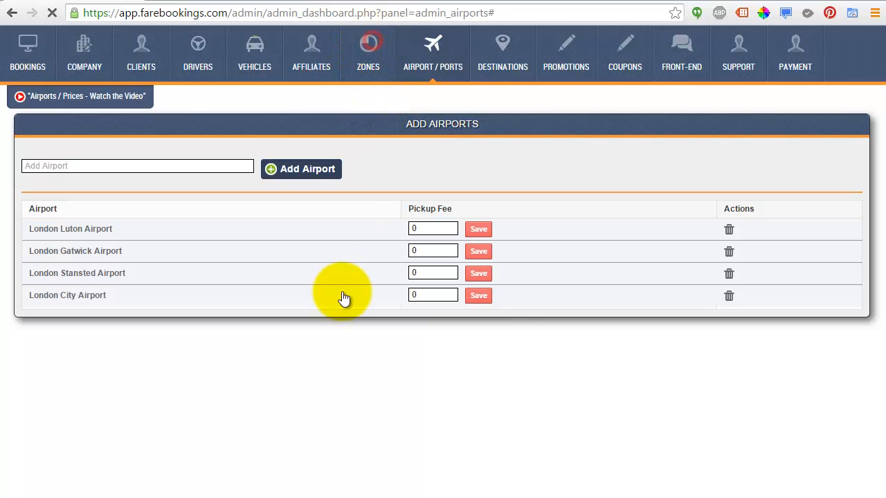
# Step: On the zones map, pan to Luton and trace a polygon around Luton and its airport
pyautogui.click(368, 54)
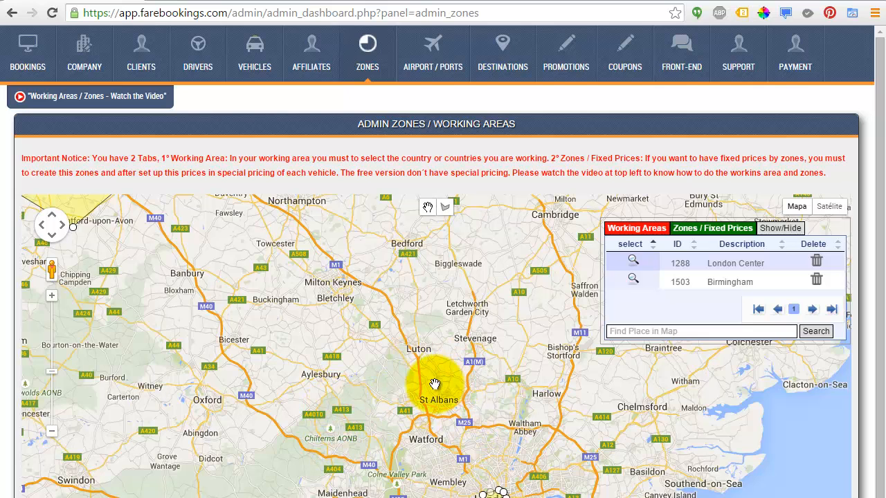
pyautogui.moveTo(435, 384); pyautogui.dragTo(374, 342)
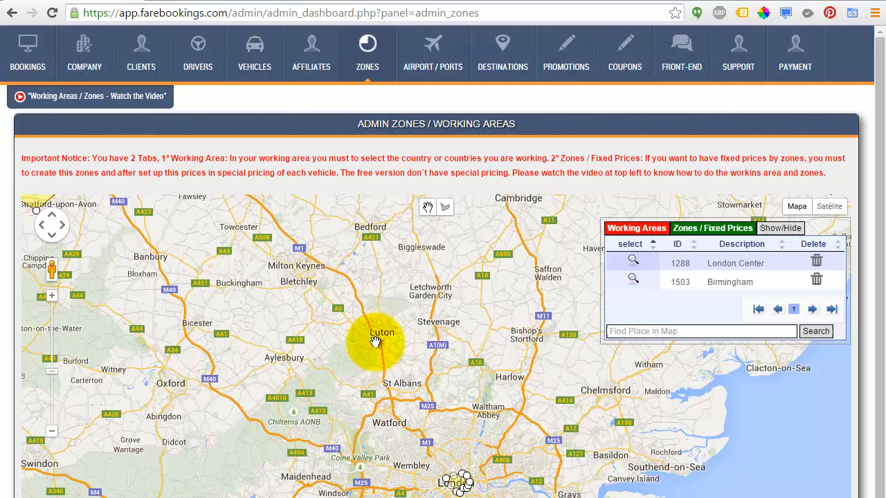
pyautogui.moveTo(377, 343); pyautogui.dragTo(396, 326)
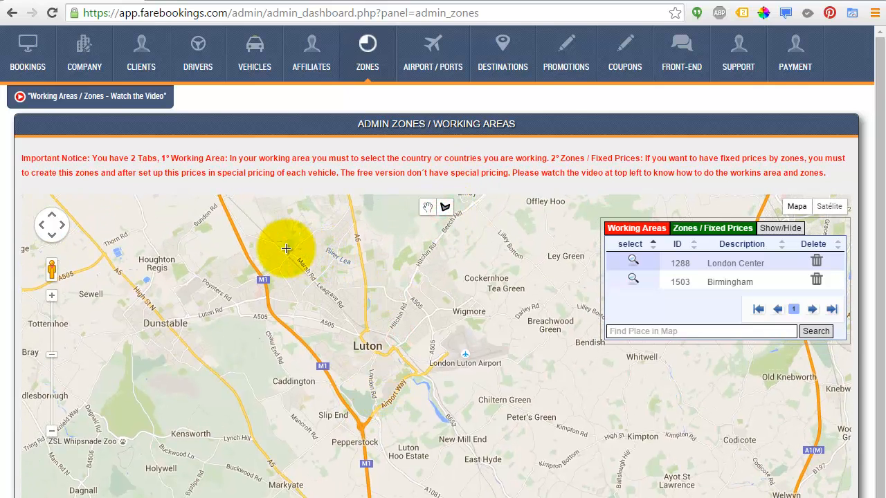
pyautogui.moveTo(285, 249); pyautogui.dragTo(201, 309)
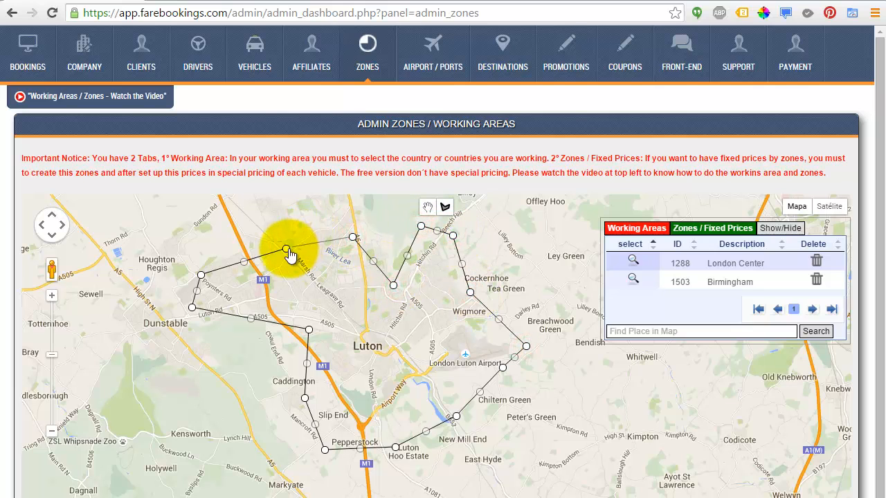
# Step: Close the polygon and name the new zone 'Luton'
pyautogui.click(287, 250)
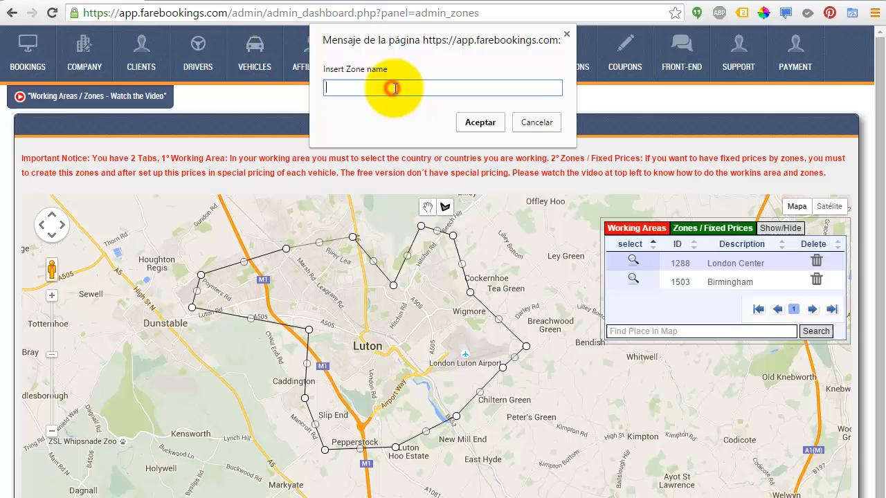
pyautogui.write('Luton')
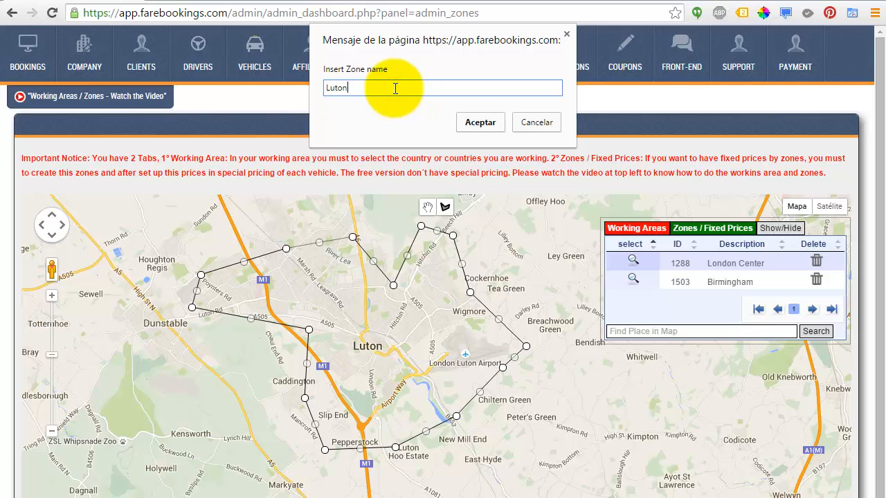
pyautogui.click(480, 122)
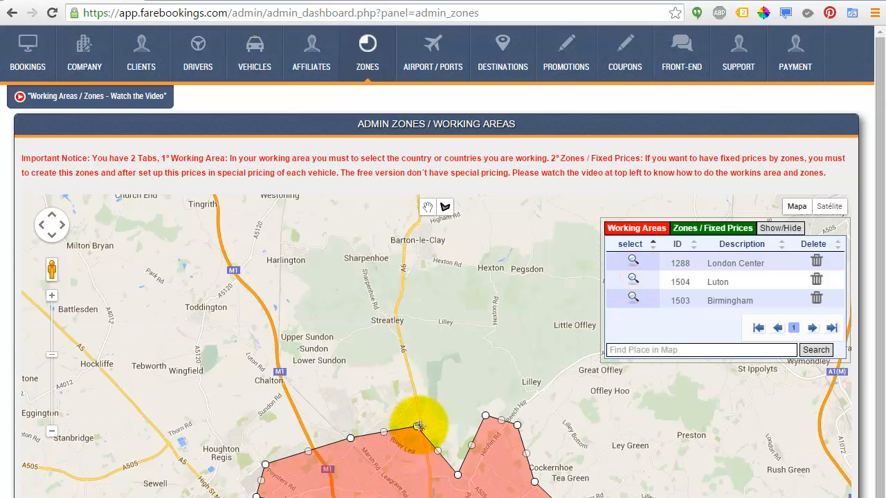
pyautogui.click(417, 425)
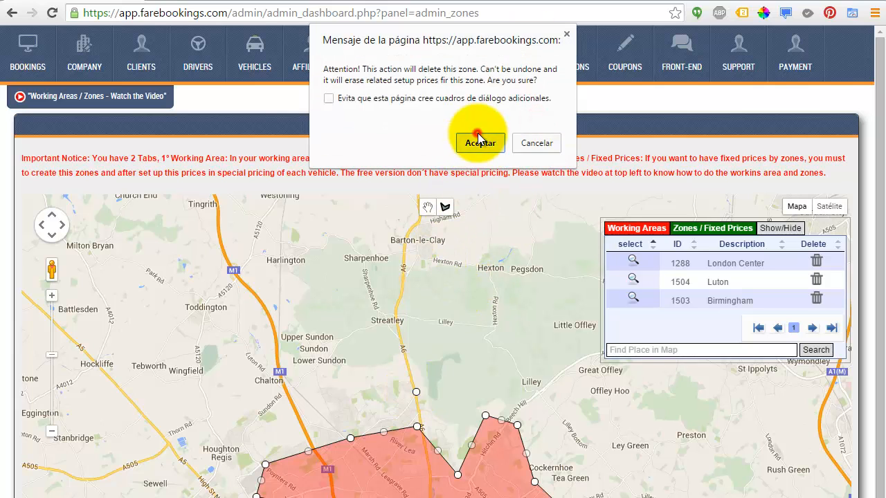
pyautogui.click(480, 143)
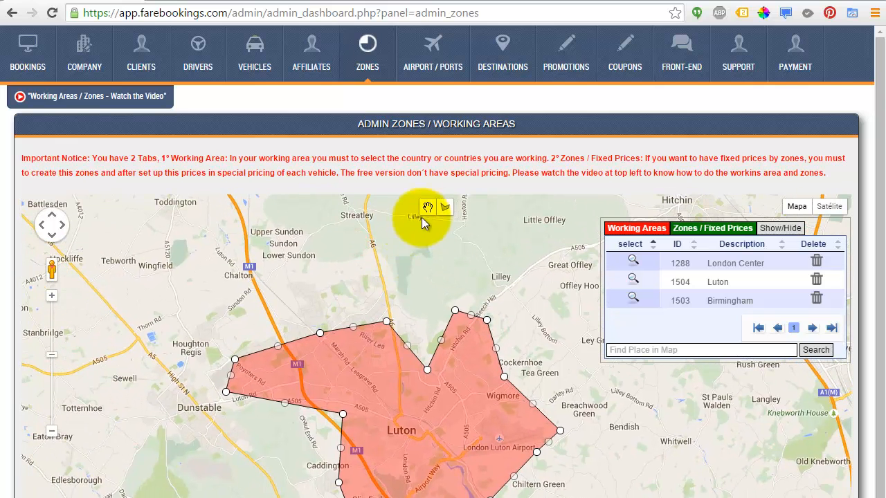
pyautogui.moveTo(425, 222); pyautogui.dragTo(336, 277)
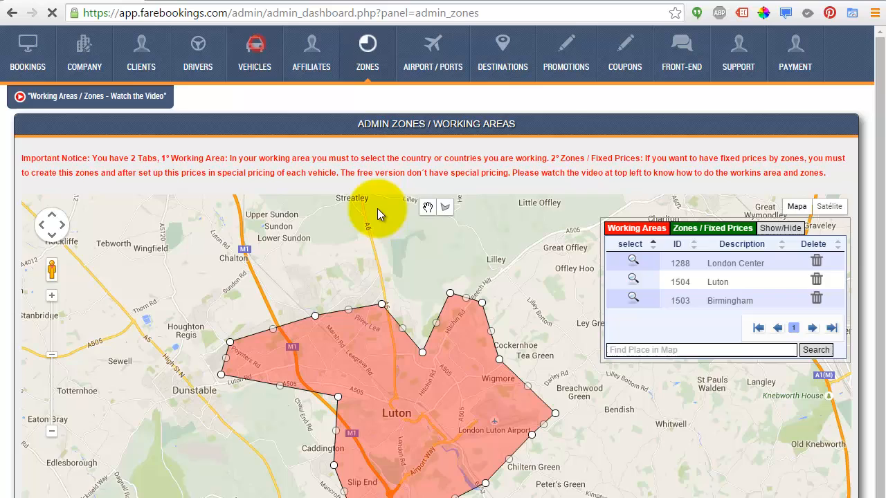
# Step: From the vehicle types list, open Saloon's pricing page (1.75 £/Mi, £6 minimum)
pyautogui.click(254, 53)
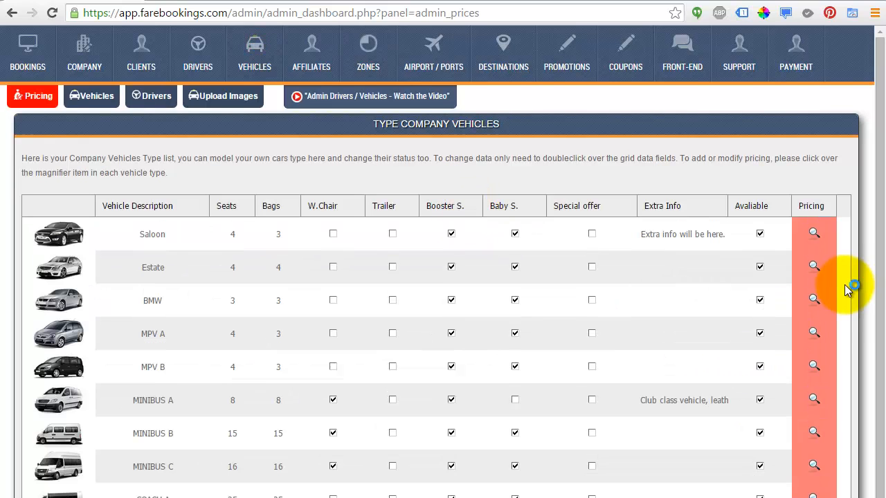
pyautogui.moveTo(852, 207)
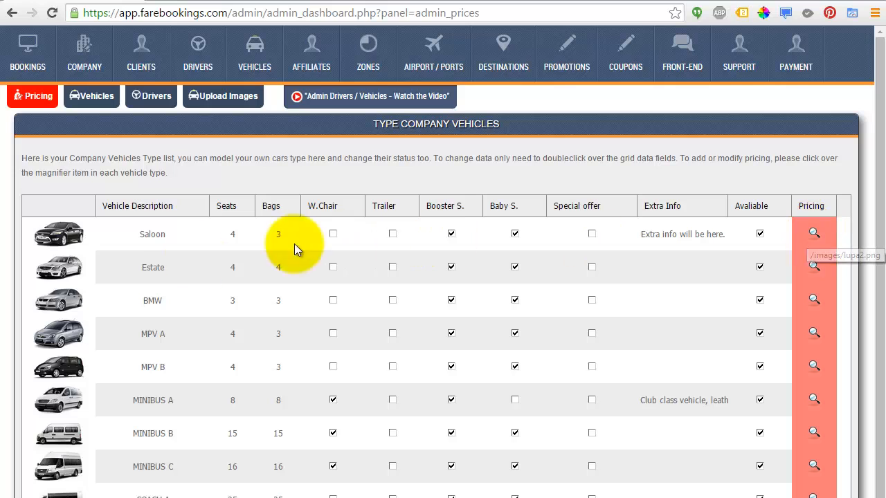
pyautogui.moveTo(733, 239)
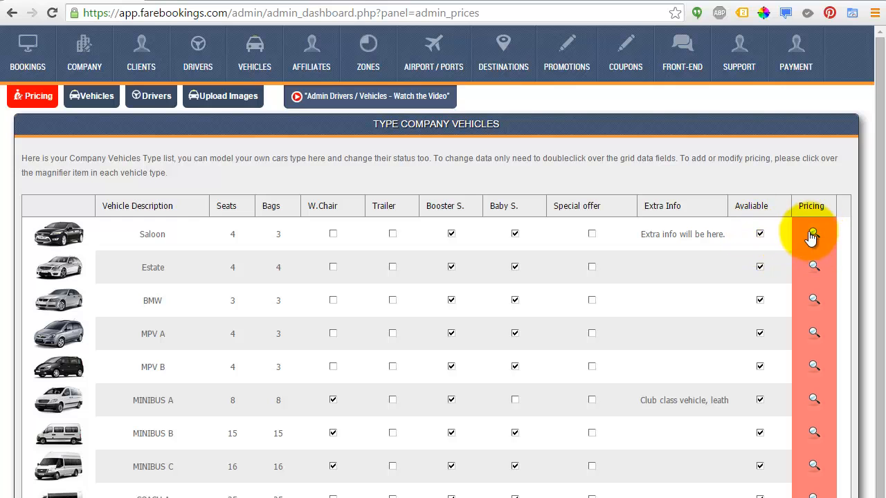
pyautogui.click(813, 234)
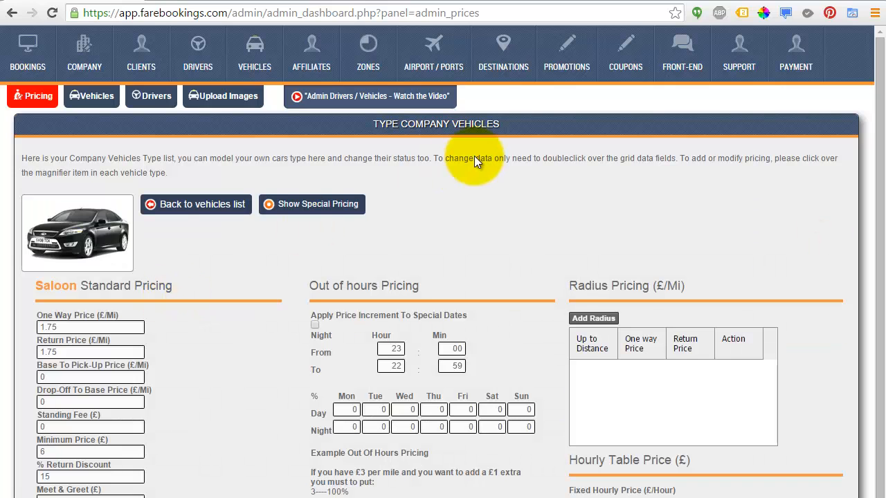
pyautogui.moveTo(318, 204)
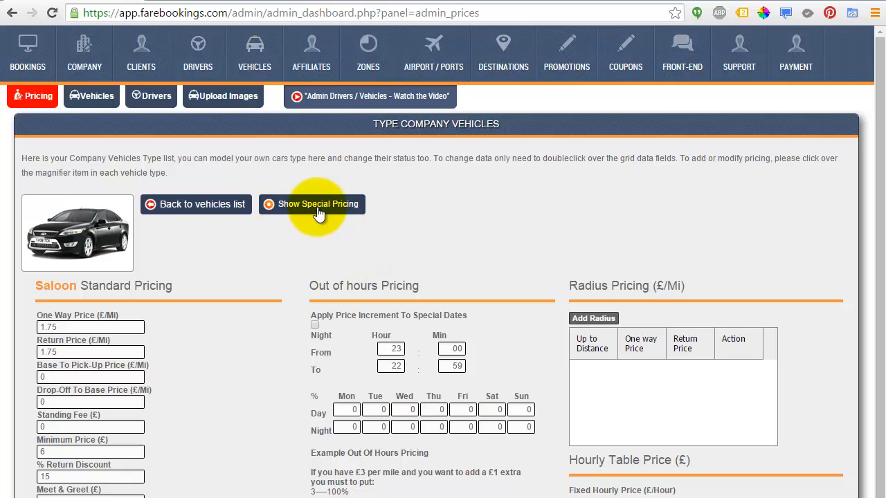
# Step: Reveal Saloon's special pricing and bring up the empty Airport to Zone configurator
pyautogui.click(317, 203)
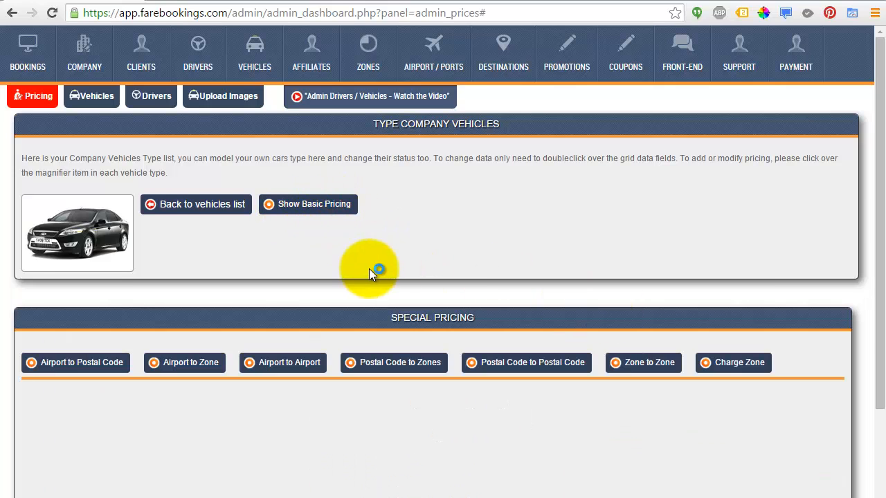
pyautogui.scroll(-3)
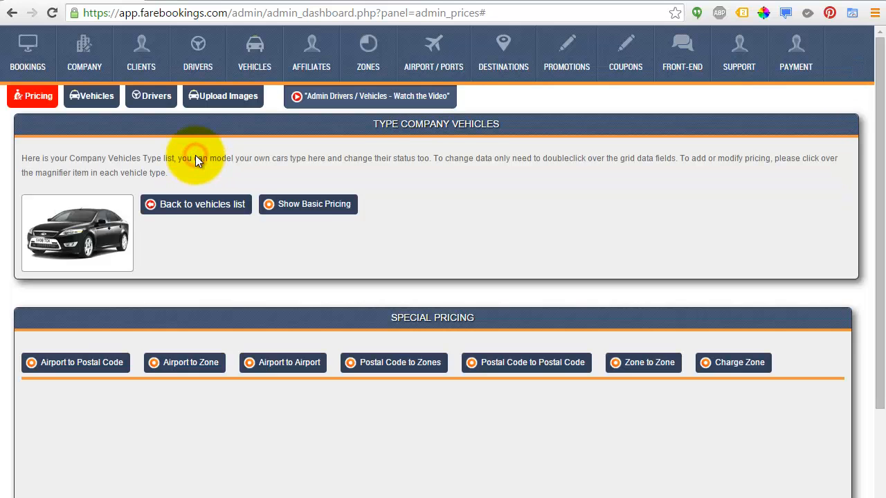
pyautogui.click(184, 363)
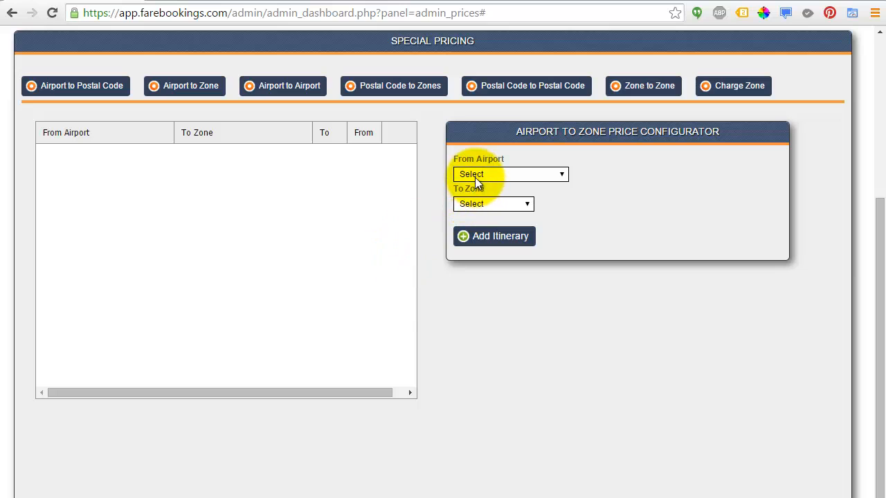
# Step: Add a London City Airport to Luton itinerary and select it in the price list
pyautogui.click(510, 173)
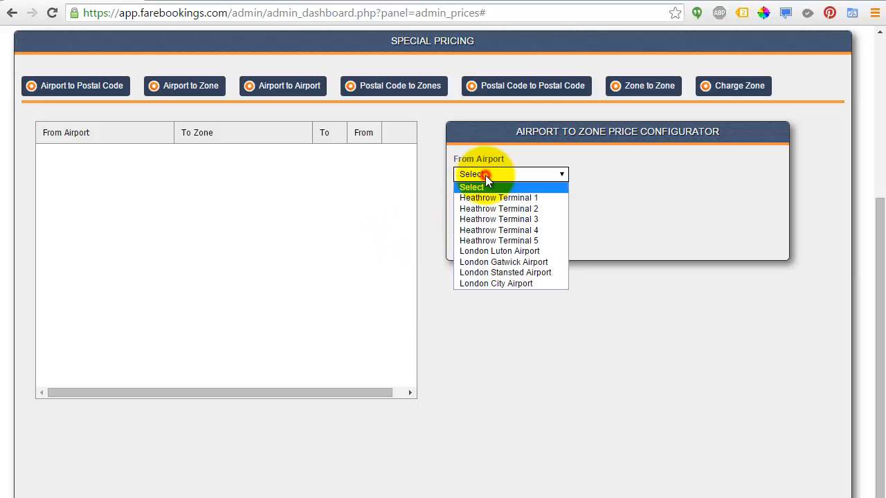
pyautogui.moveTo(499, 250)
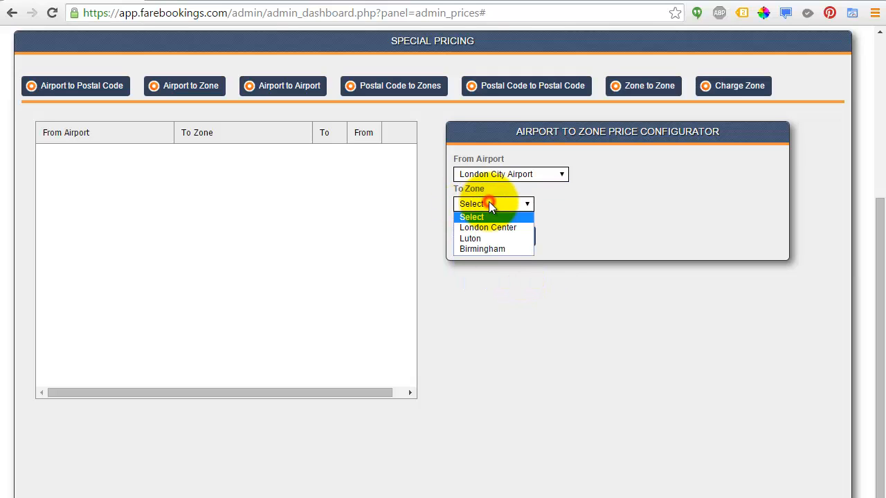
pyautogui.click(470, 238)
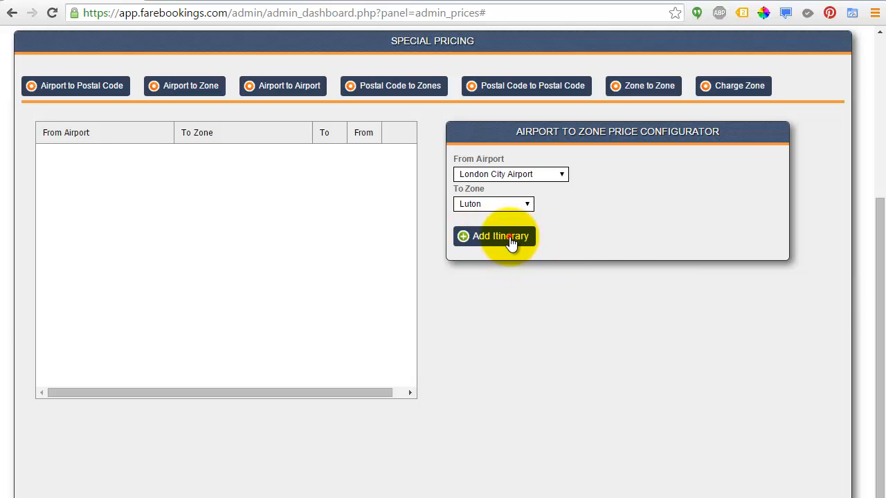
pyautogui.click(494, 236)
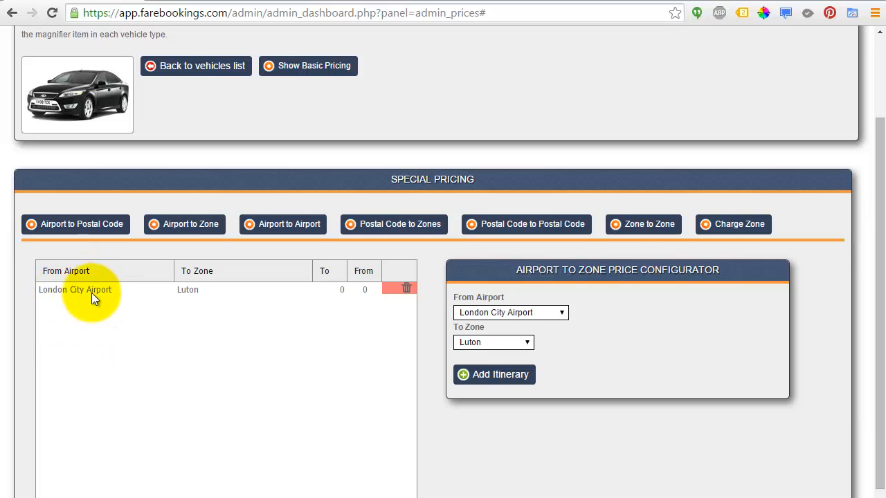
pyautogui.moveTo(316, 291)
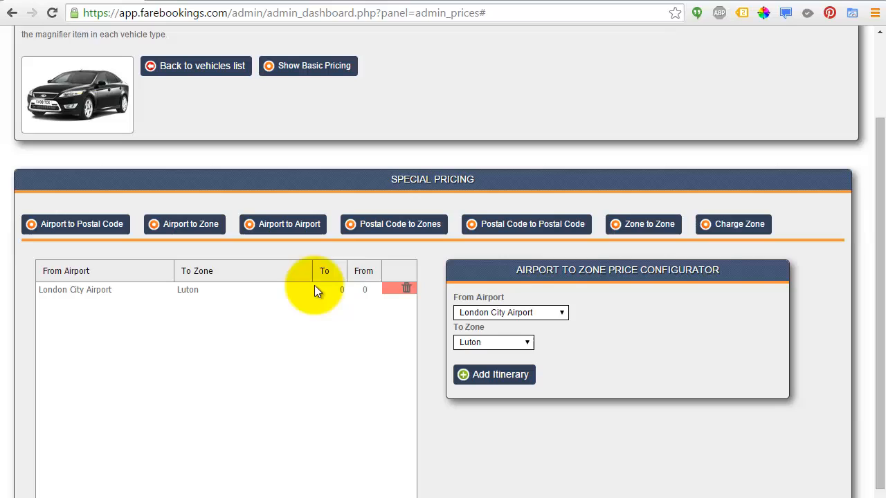
pyautogui.click(339, 290)
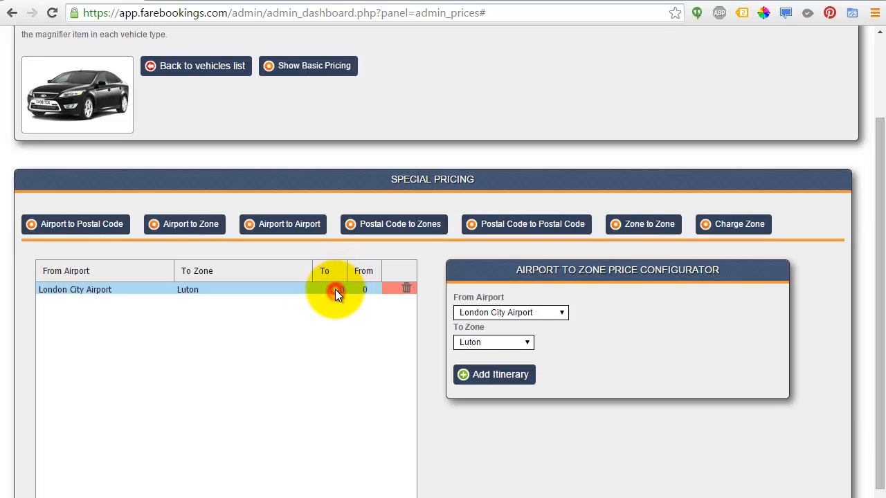
# Step: Set the itinerary's To price to 100 and its From price to 90
pyautogui.click(330, 289)
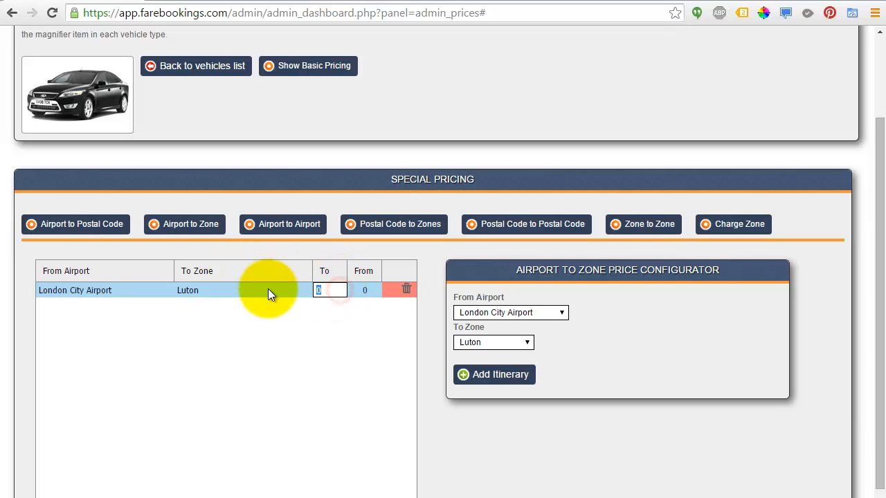
pyautogui.write('100')
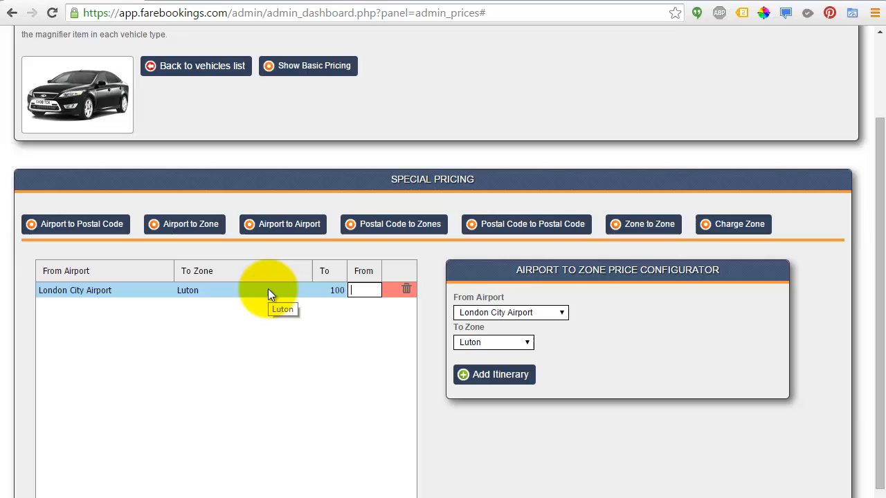
pyautogui.write('100')
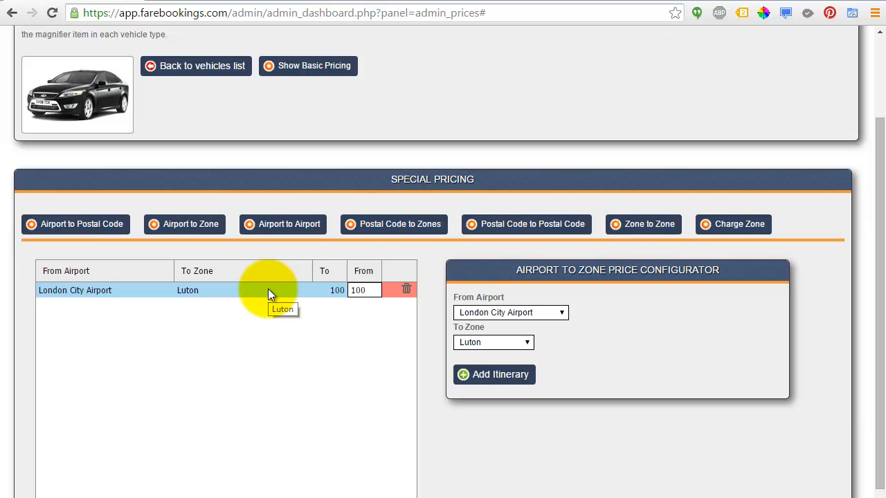
pyautogui.click(364, 290)
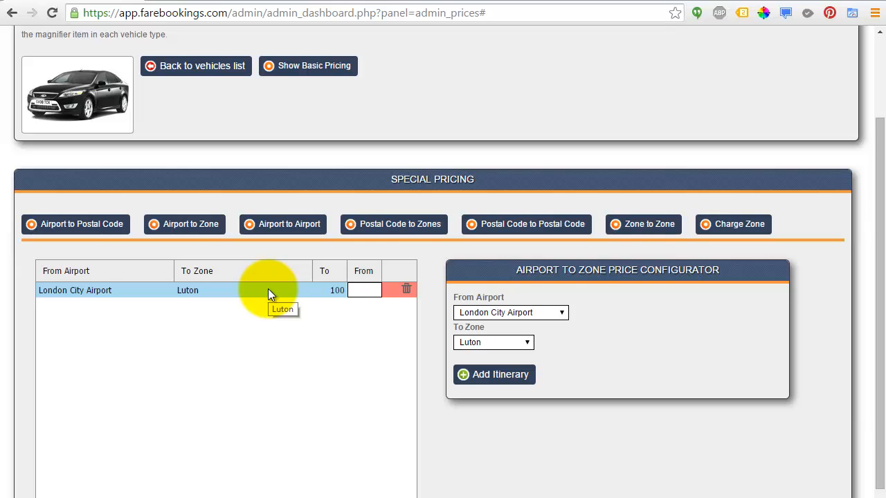
pyautogui.write('90')
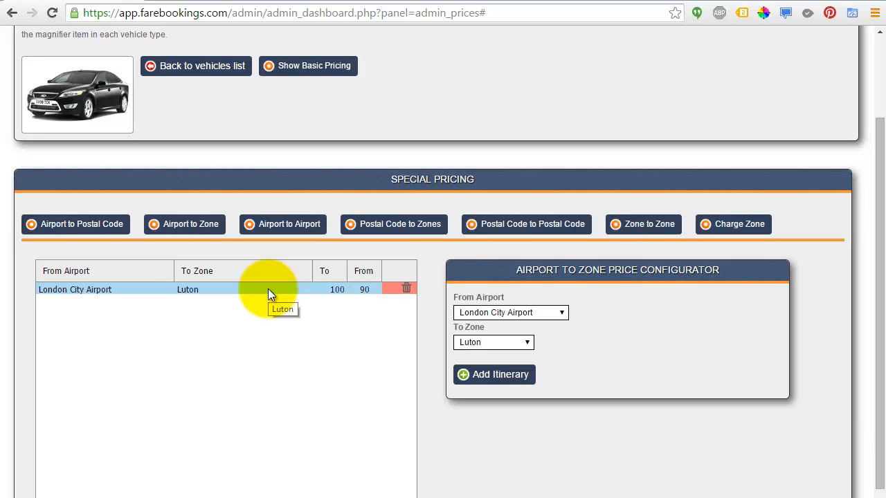
pyautogui.moveTo(197, 325)
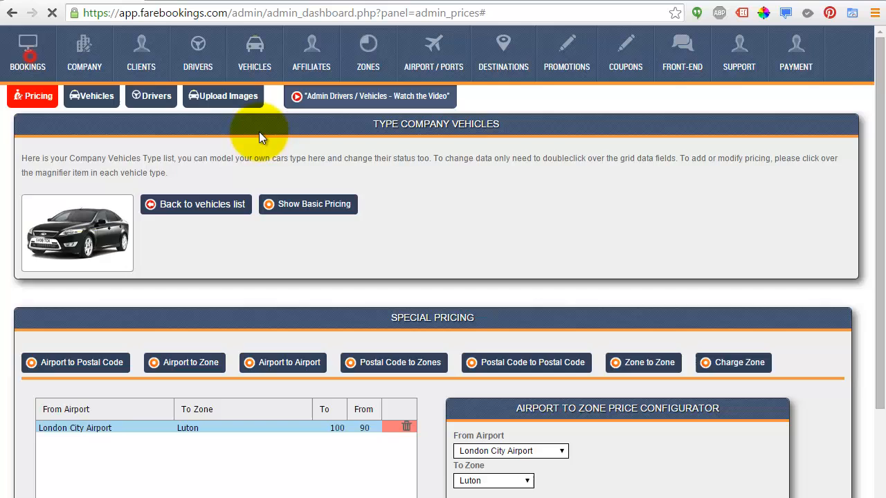
# Step: From the bookings overview, start a new reservation at Step 1, Your Journey
pyautogui.click(27, 53)
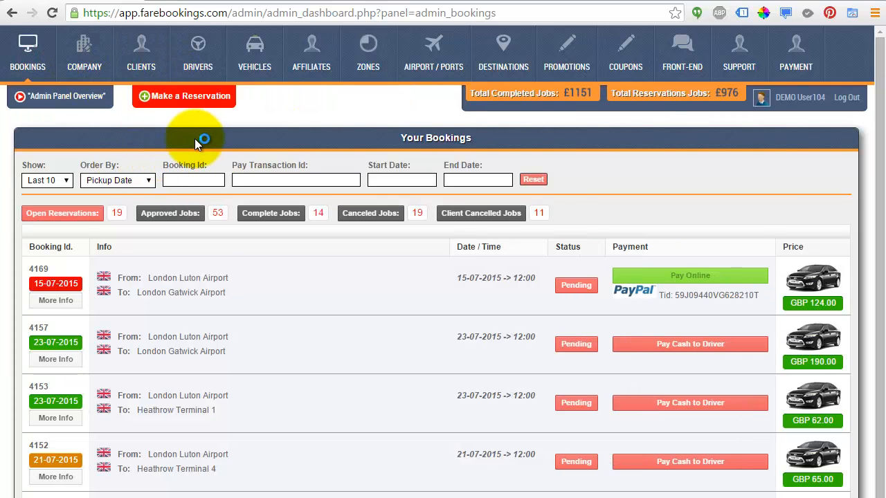
pyautogui.moveTo(166, 119)
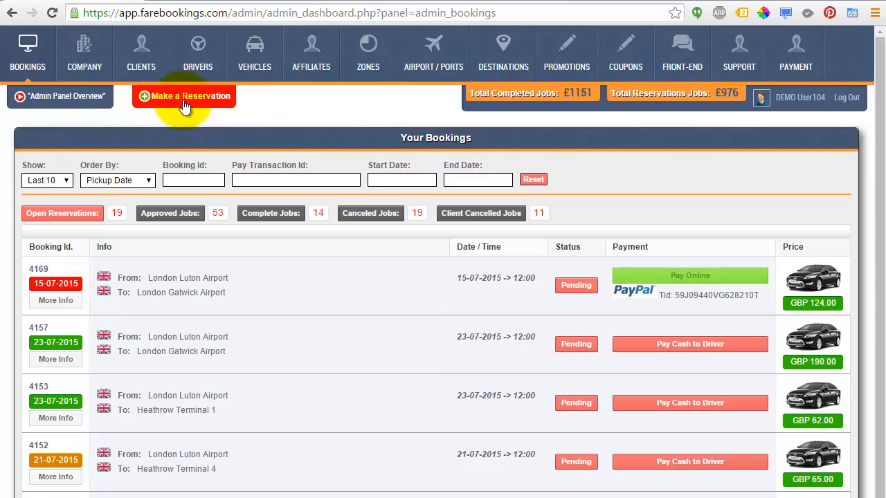
pyautogui.click(184, 96)
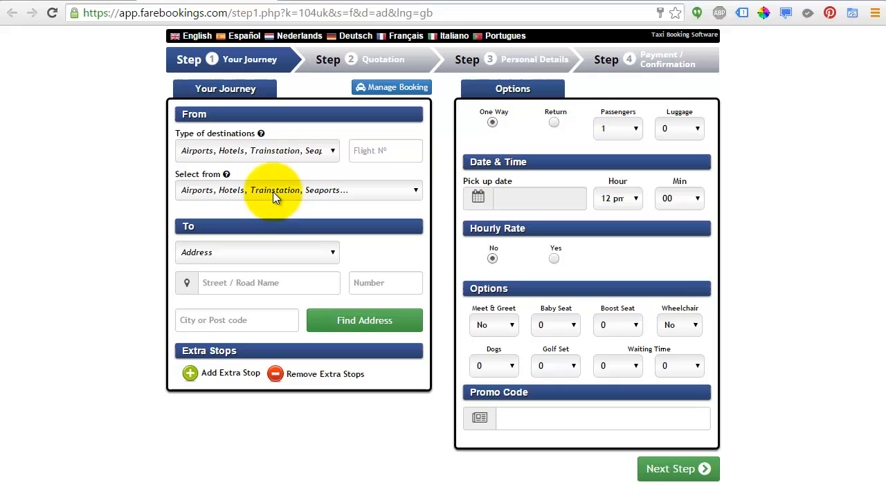
# Step: Book pickup at London City Airport to 'Luton, Luton, Reino Unido' on 15/07/2015
pyautogui.click(298, 190)
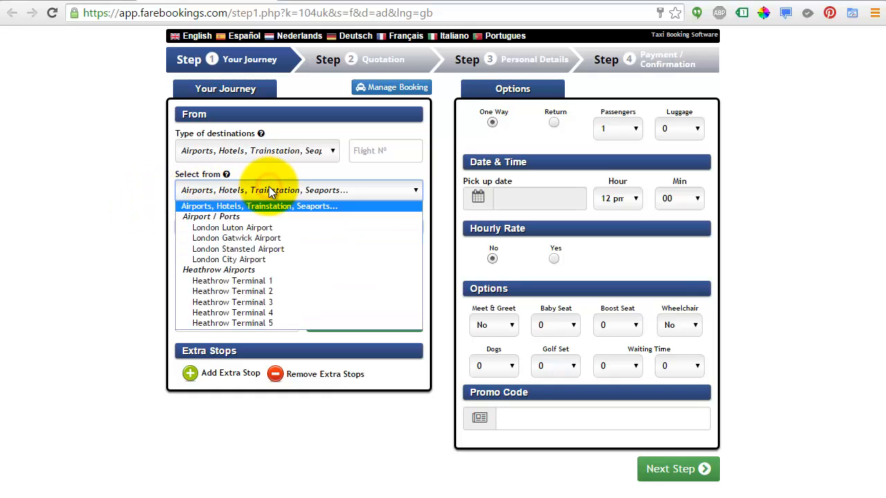
pyautogui.moveTo(241, 259)
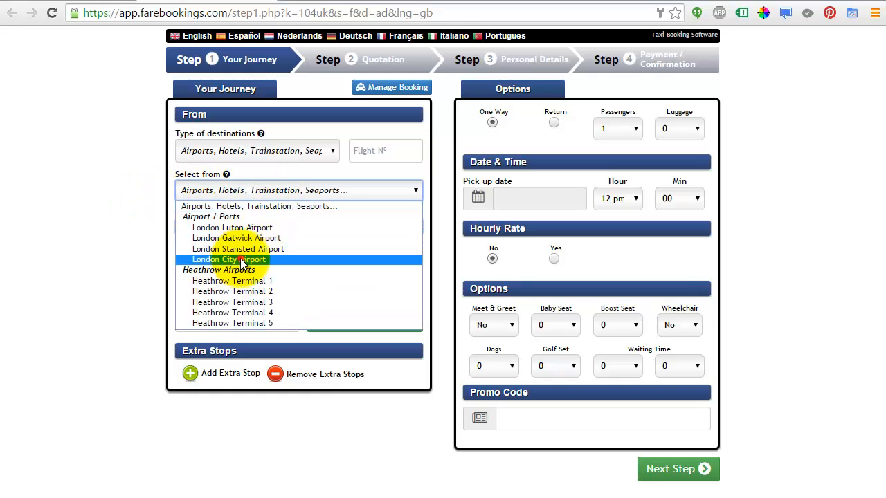
pyautogui.click(228, 258)
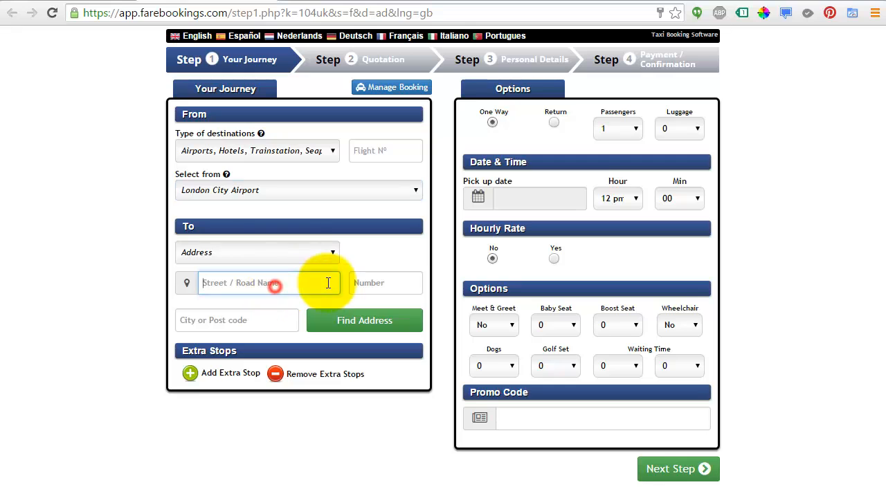
pyautogui.click(269, 283)
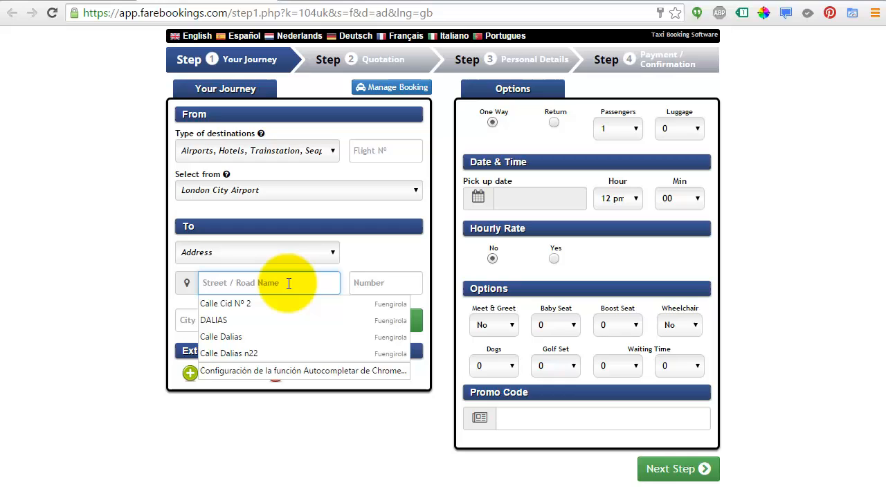
pyautogui.write('luton')
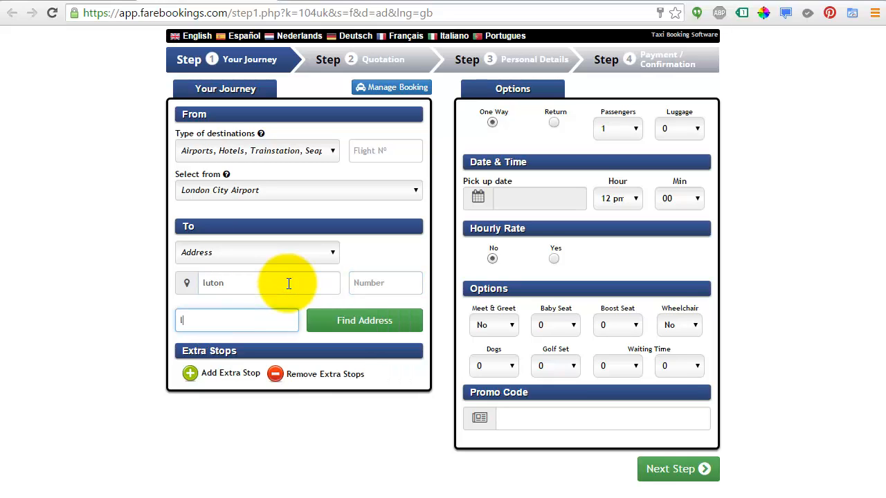
pyautogui.write('lutonn')
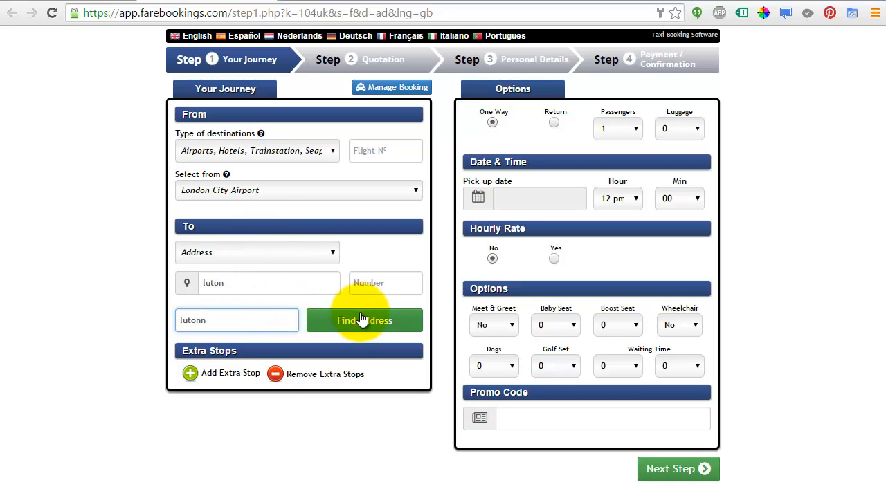
pyautogui.click(364, 320)
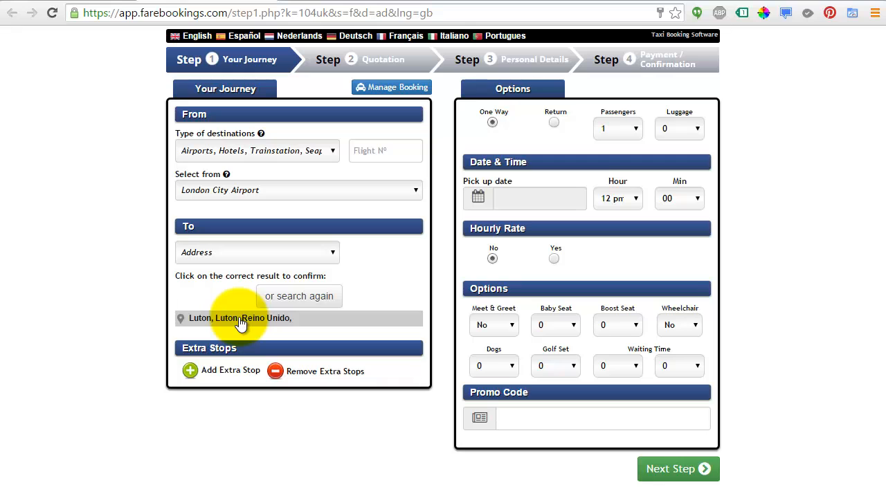
pyautogui.click(240, 317)
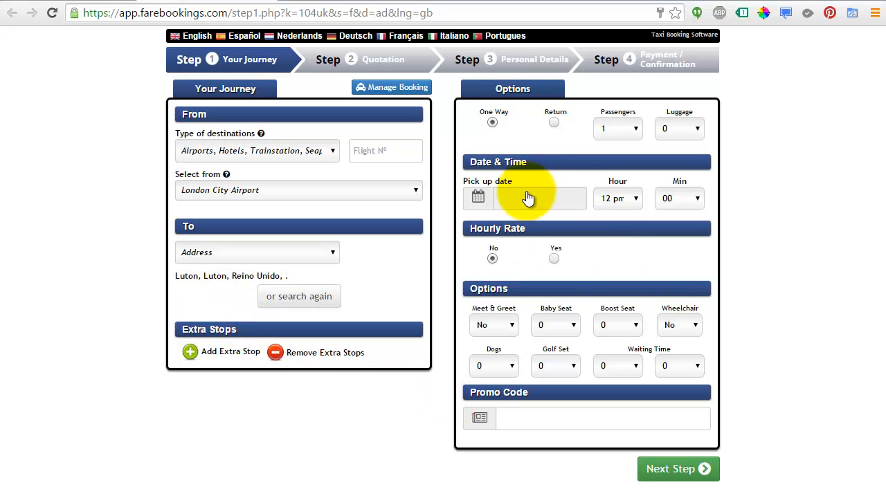
pyautogui.click(539, 199)
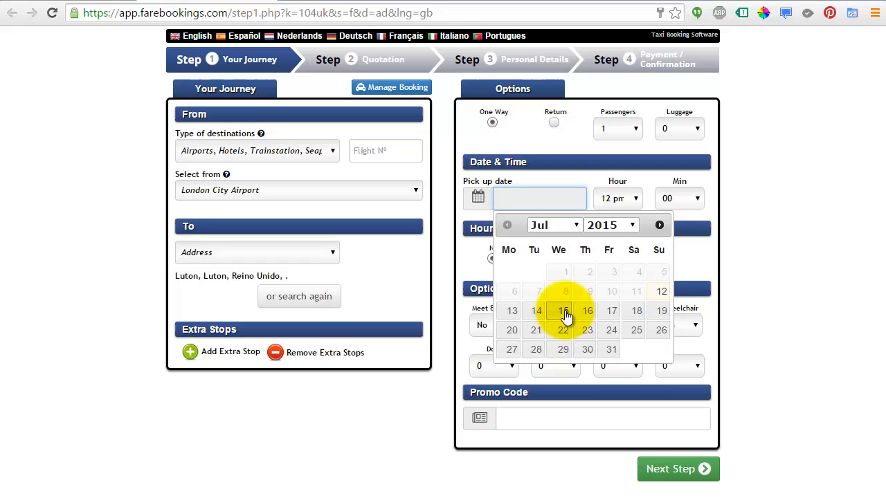
pyautogui.click(563, 310)
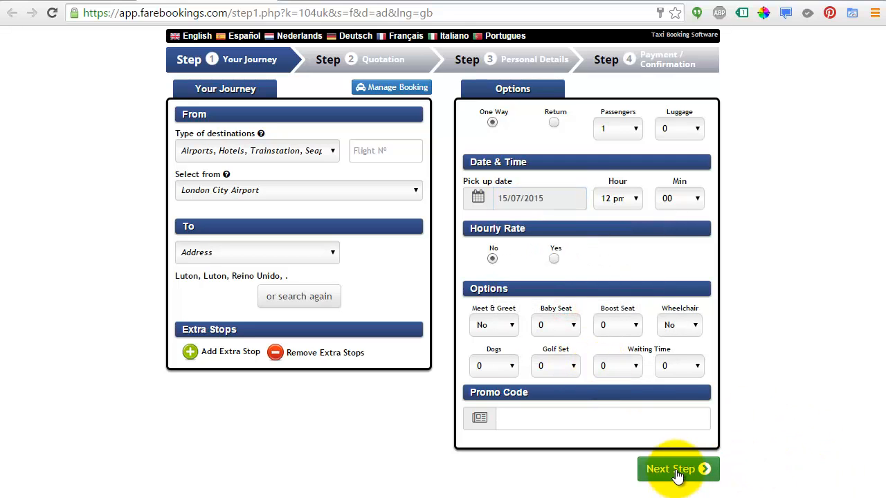
pyautogui.moveTo(329, 398)
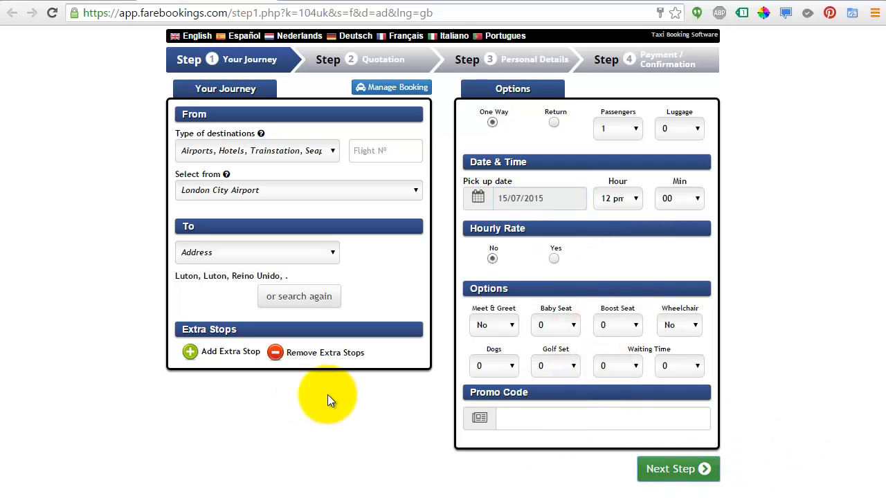
# Step: Load the one-way quotation and view the £100 Saloon price
pyautogui.click(677, 469)
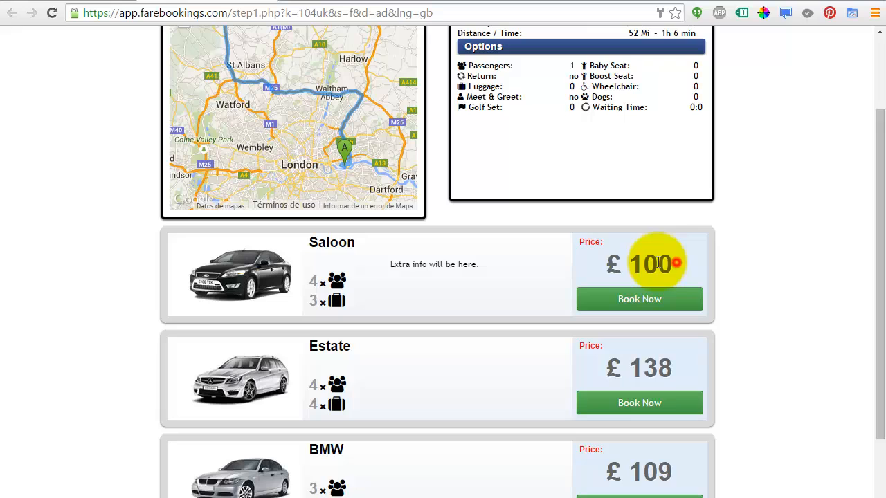
pyautogui.moveTo(564, 251)
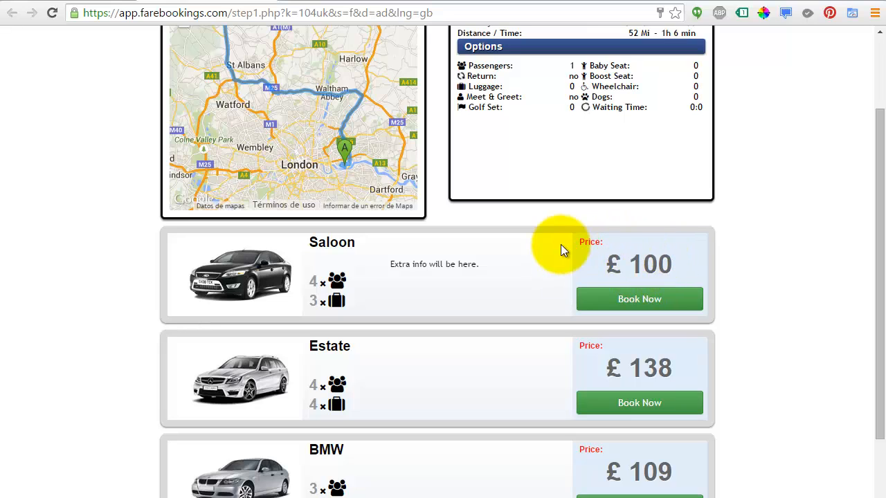
pyautogui.moveTo(656, 274)
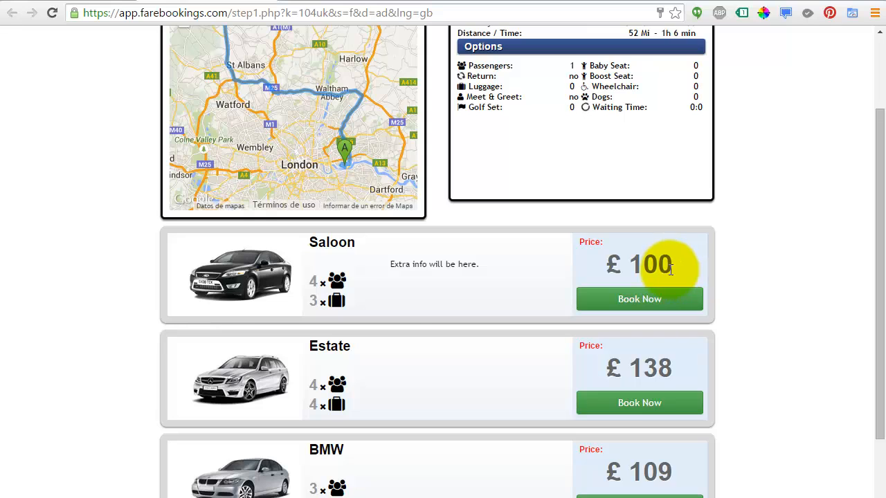
pyautogui.scroll(3)
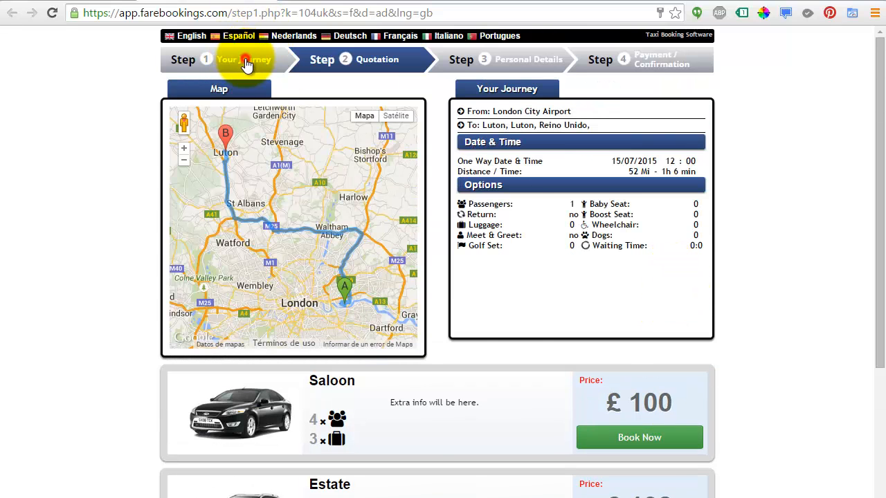
# Step: Return to Your Journey, select Return, and open the return date calendar
pyautogui.click(246, 60)
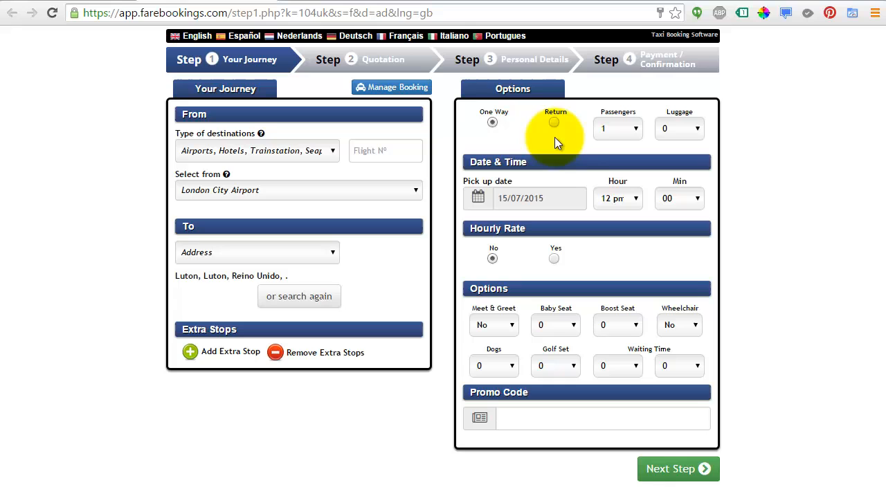
pyautogui.click(553, 122)
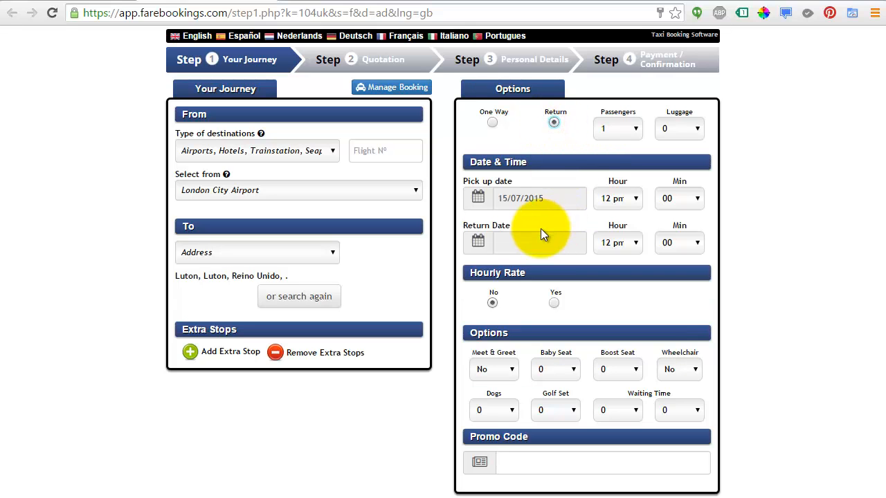
pyautogui.click(540, 242)
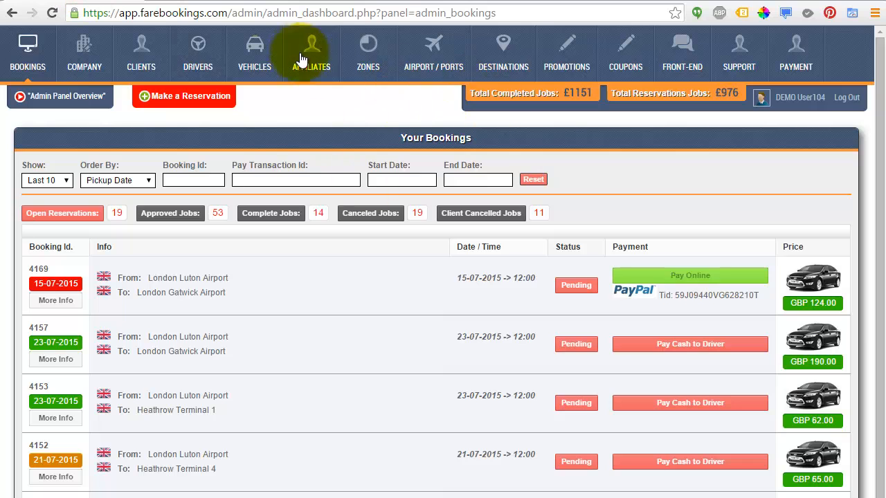
pyautogui.moveTo(254, 52)
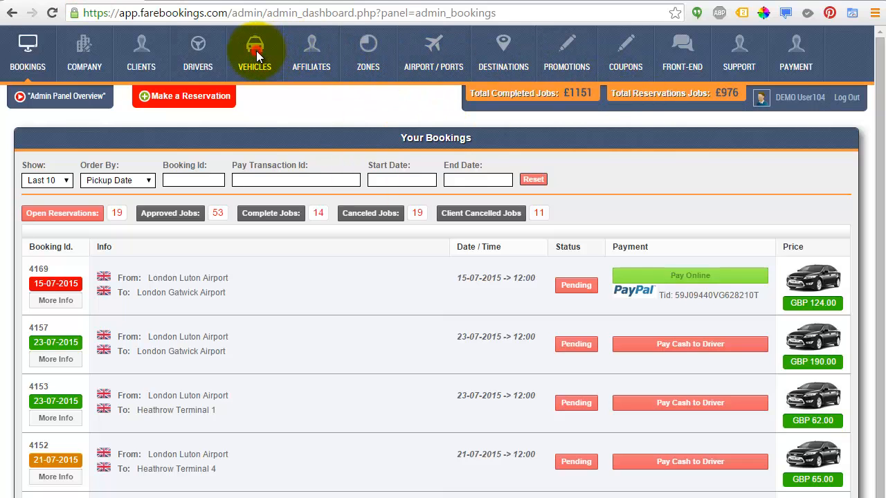
# Step: Open Saloon airport-to-zone special pricing for London City Airport, showing Luton at 100/90
pyautogui.click(255, 53)
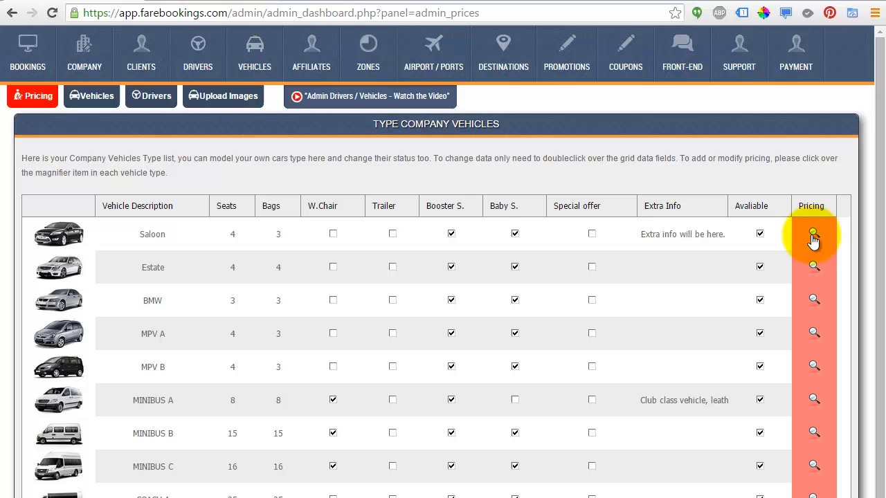
pyautogui.click(813, 234)
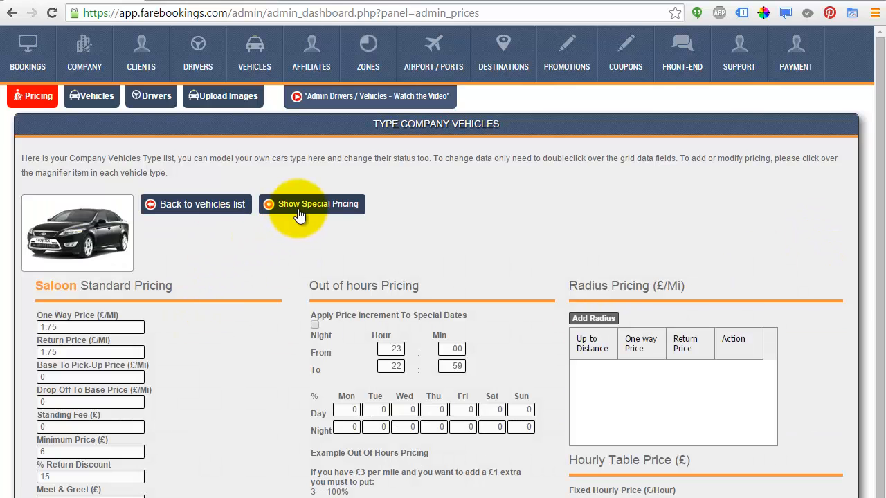
pyautogui.click(312, 204)
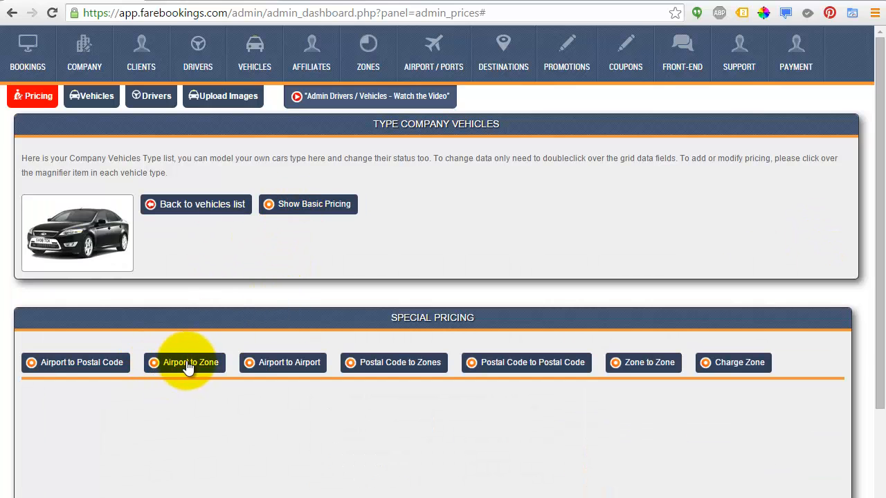
pyautogui.click(190, 362)
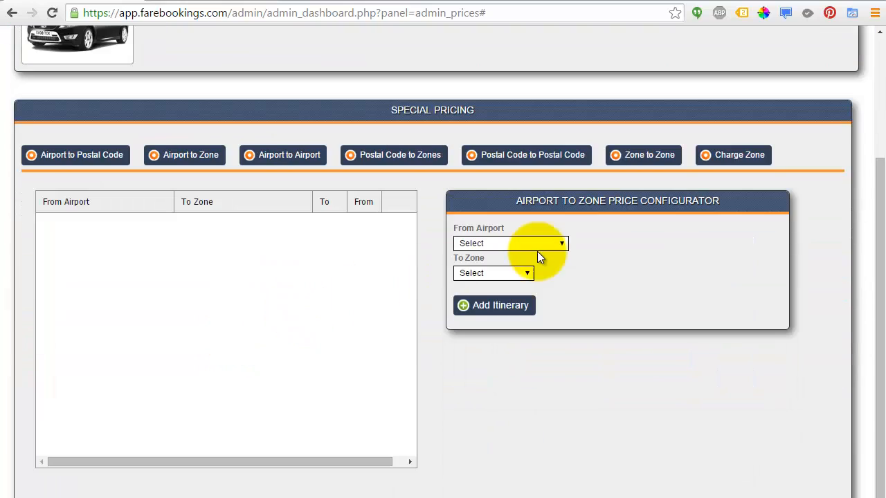
pyautogui.click(511, 242)
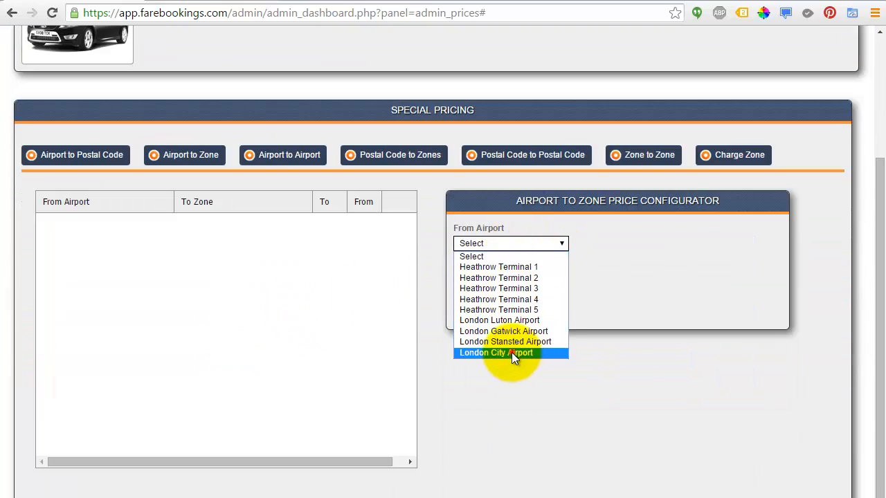
pyautogui.click(496, 353)
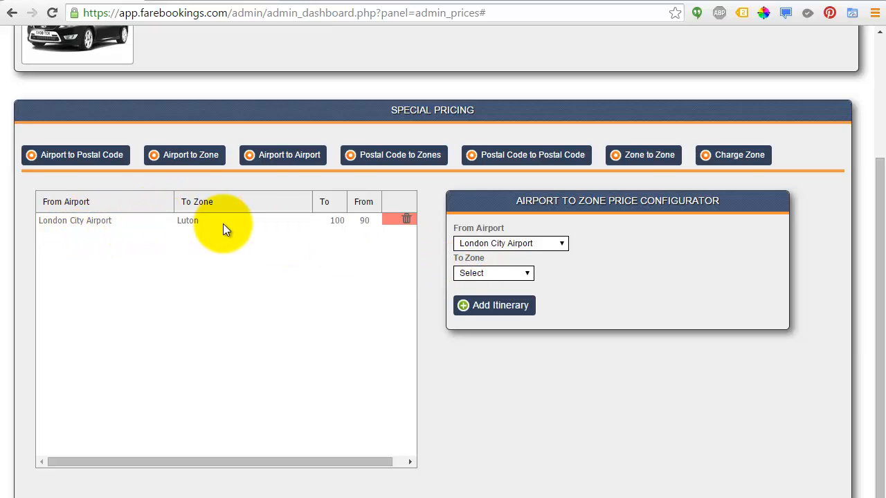
pyautogui.moveTo(325, 204)
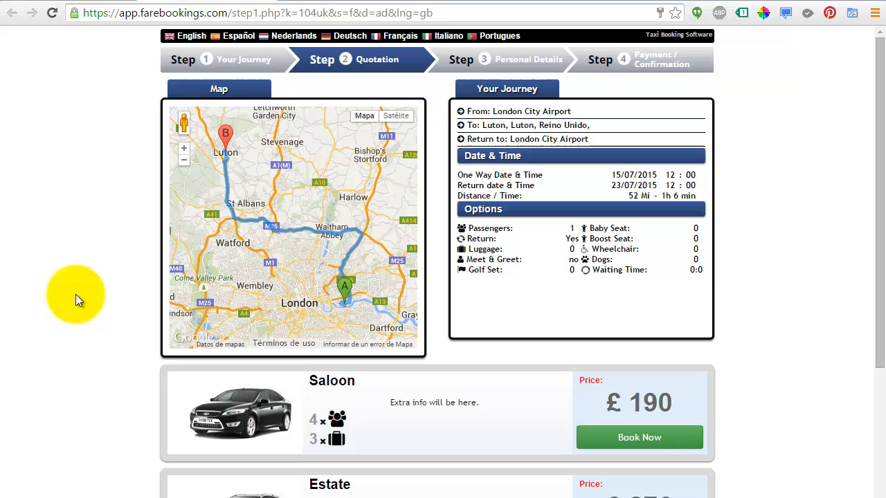
pyautogui.moveTo(737, 373)
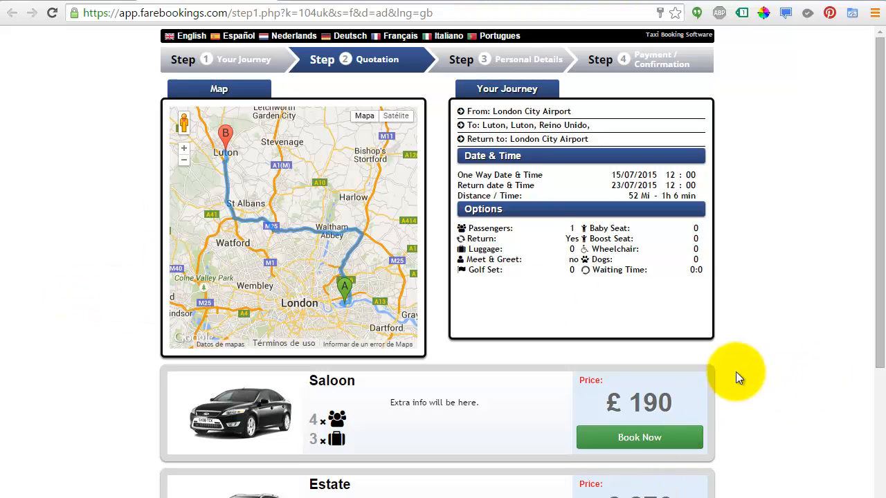
pyautogui.moveTo(397, 492)
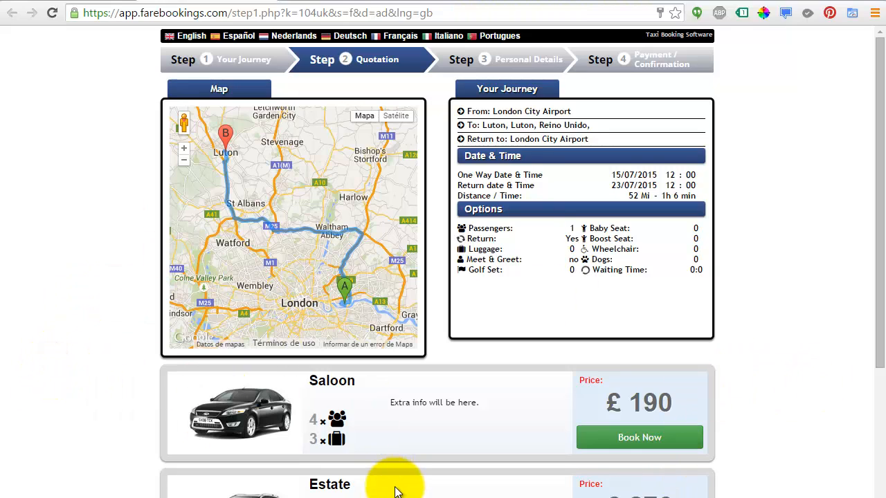